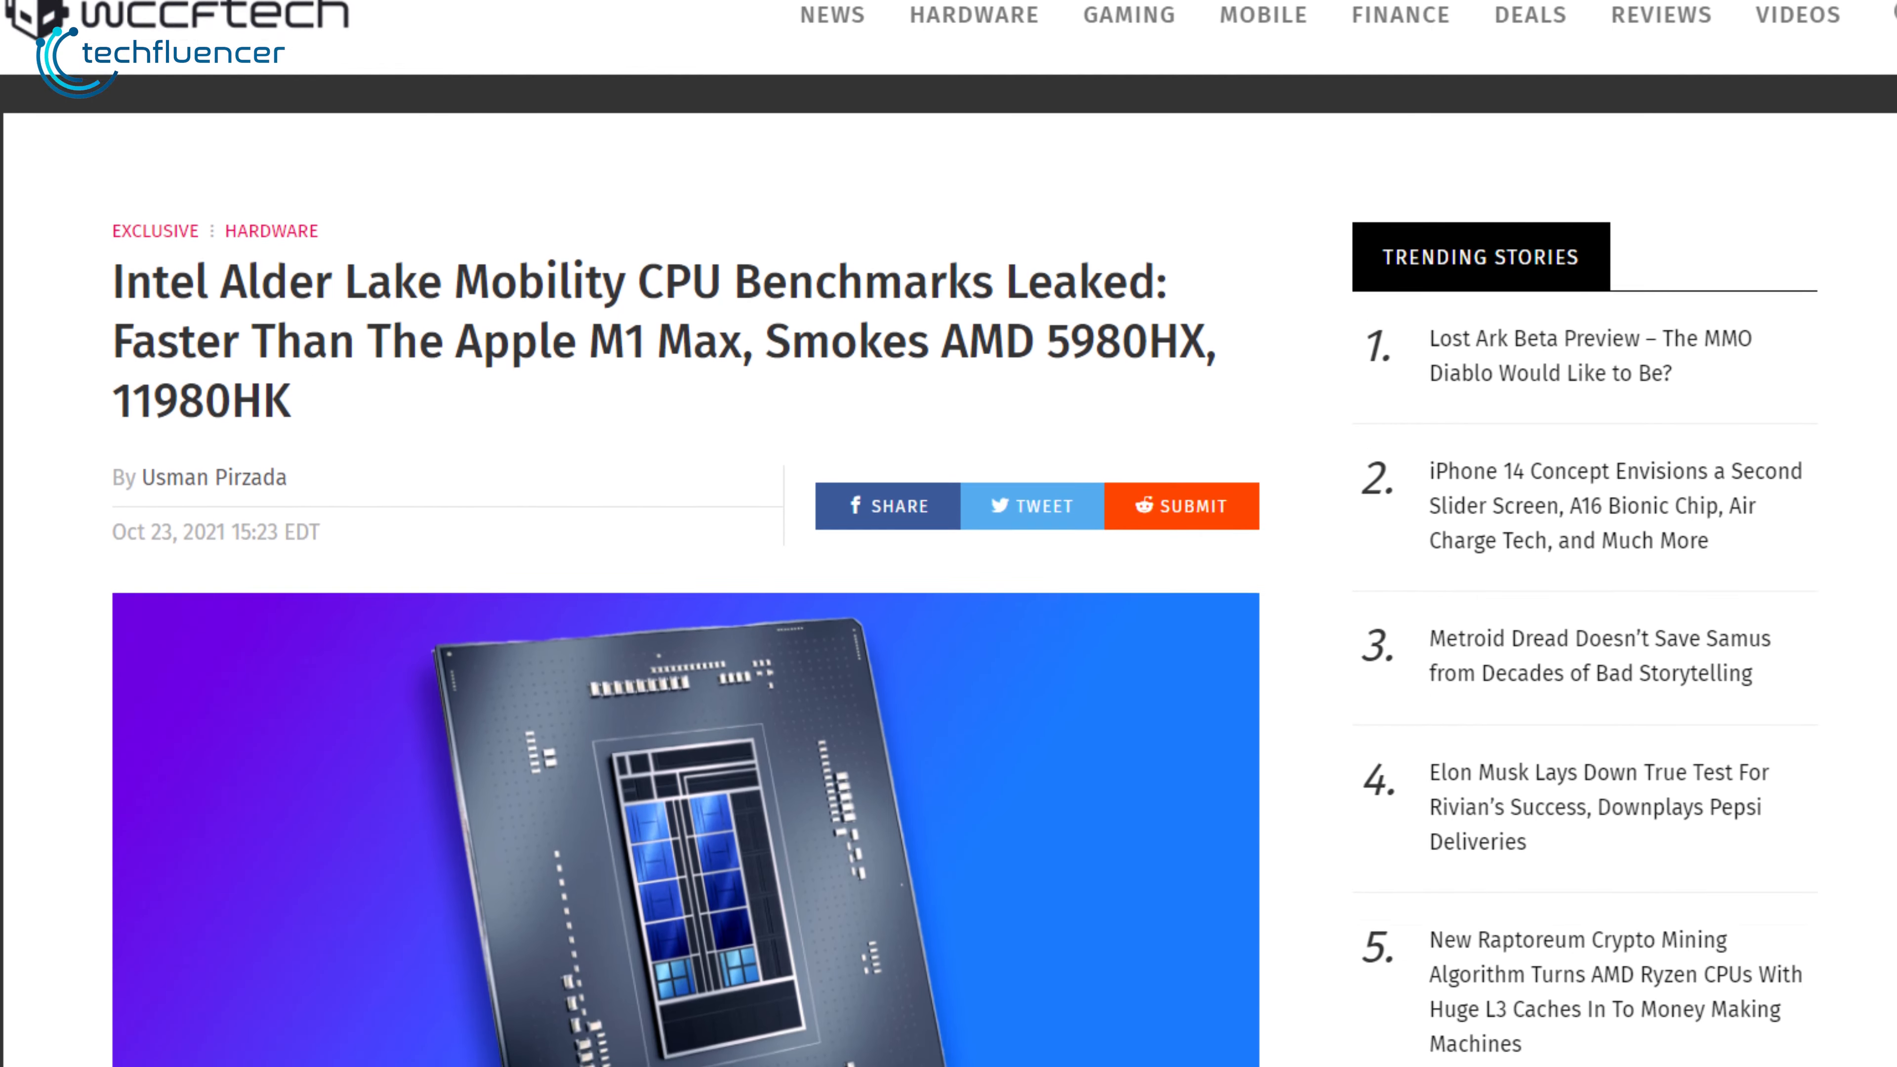
scroll("down", 3)
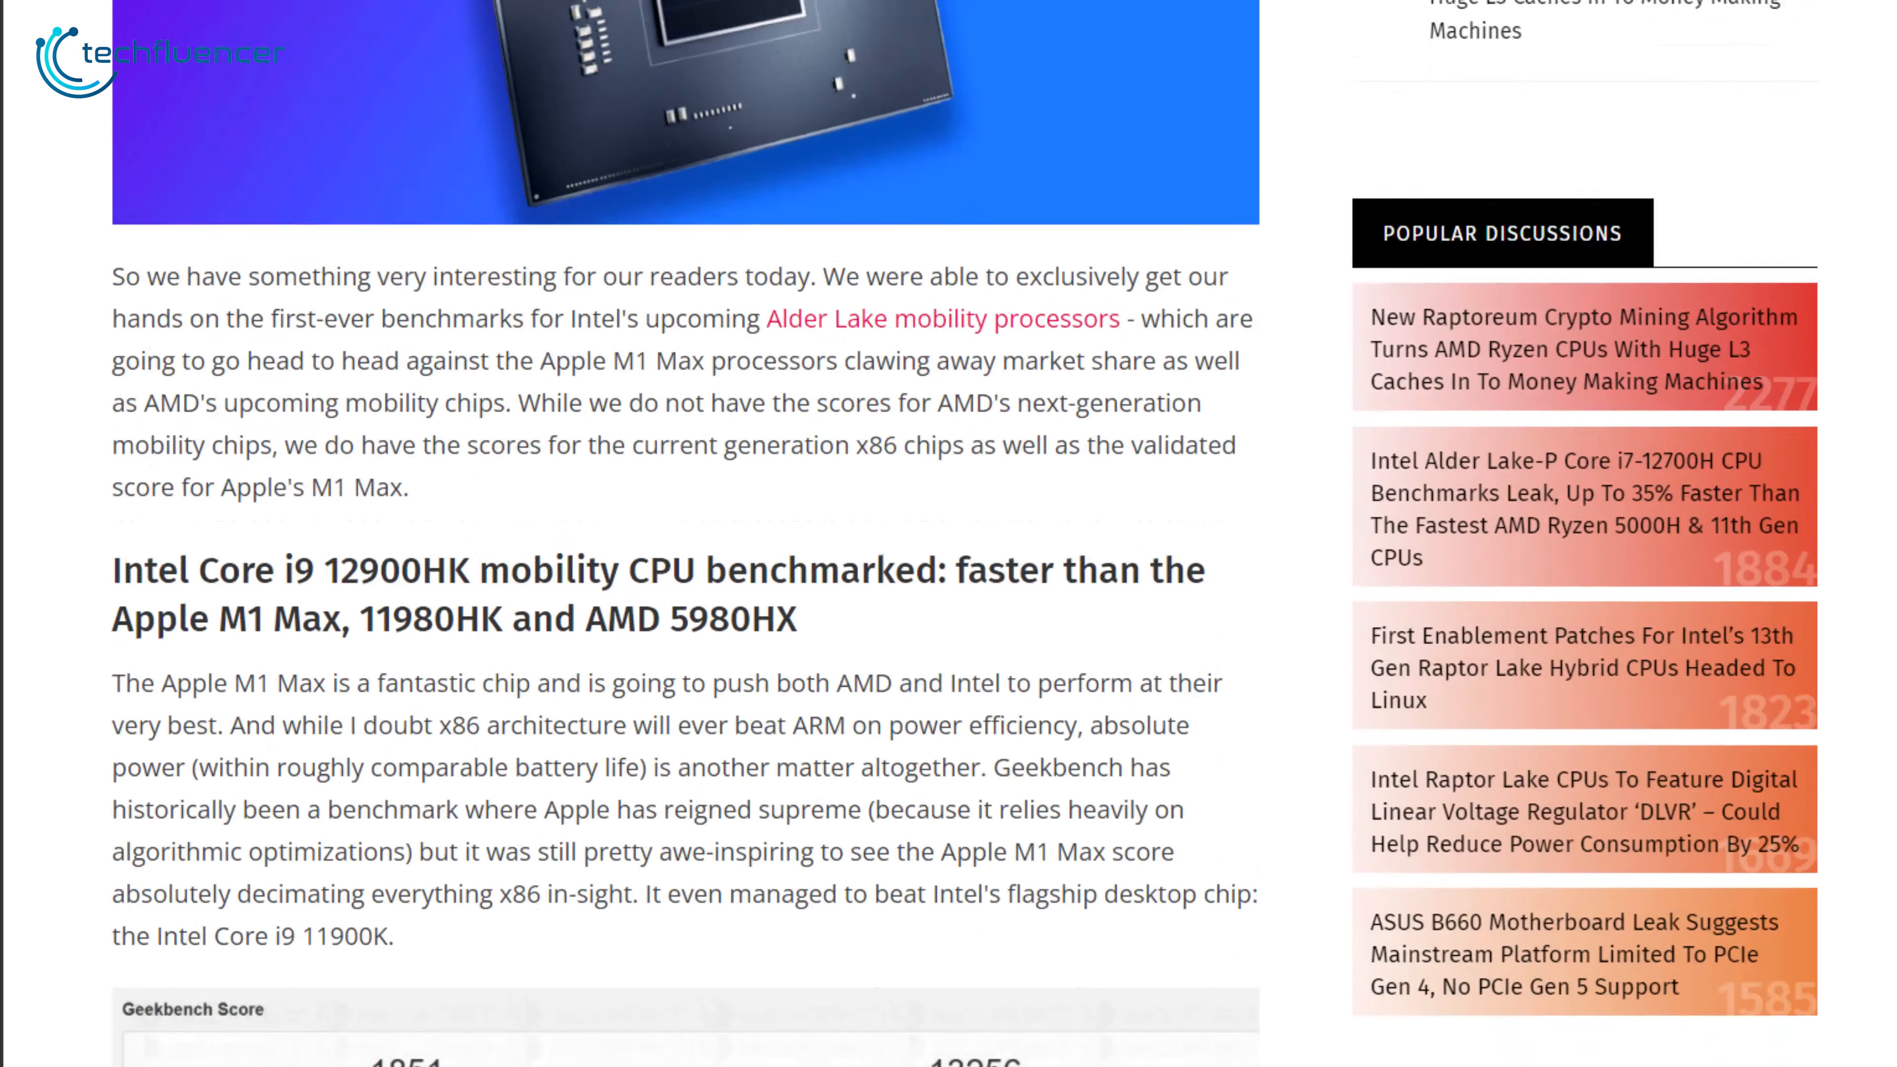
scroll("down", 3)
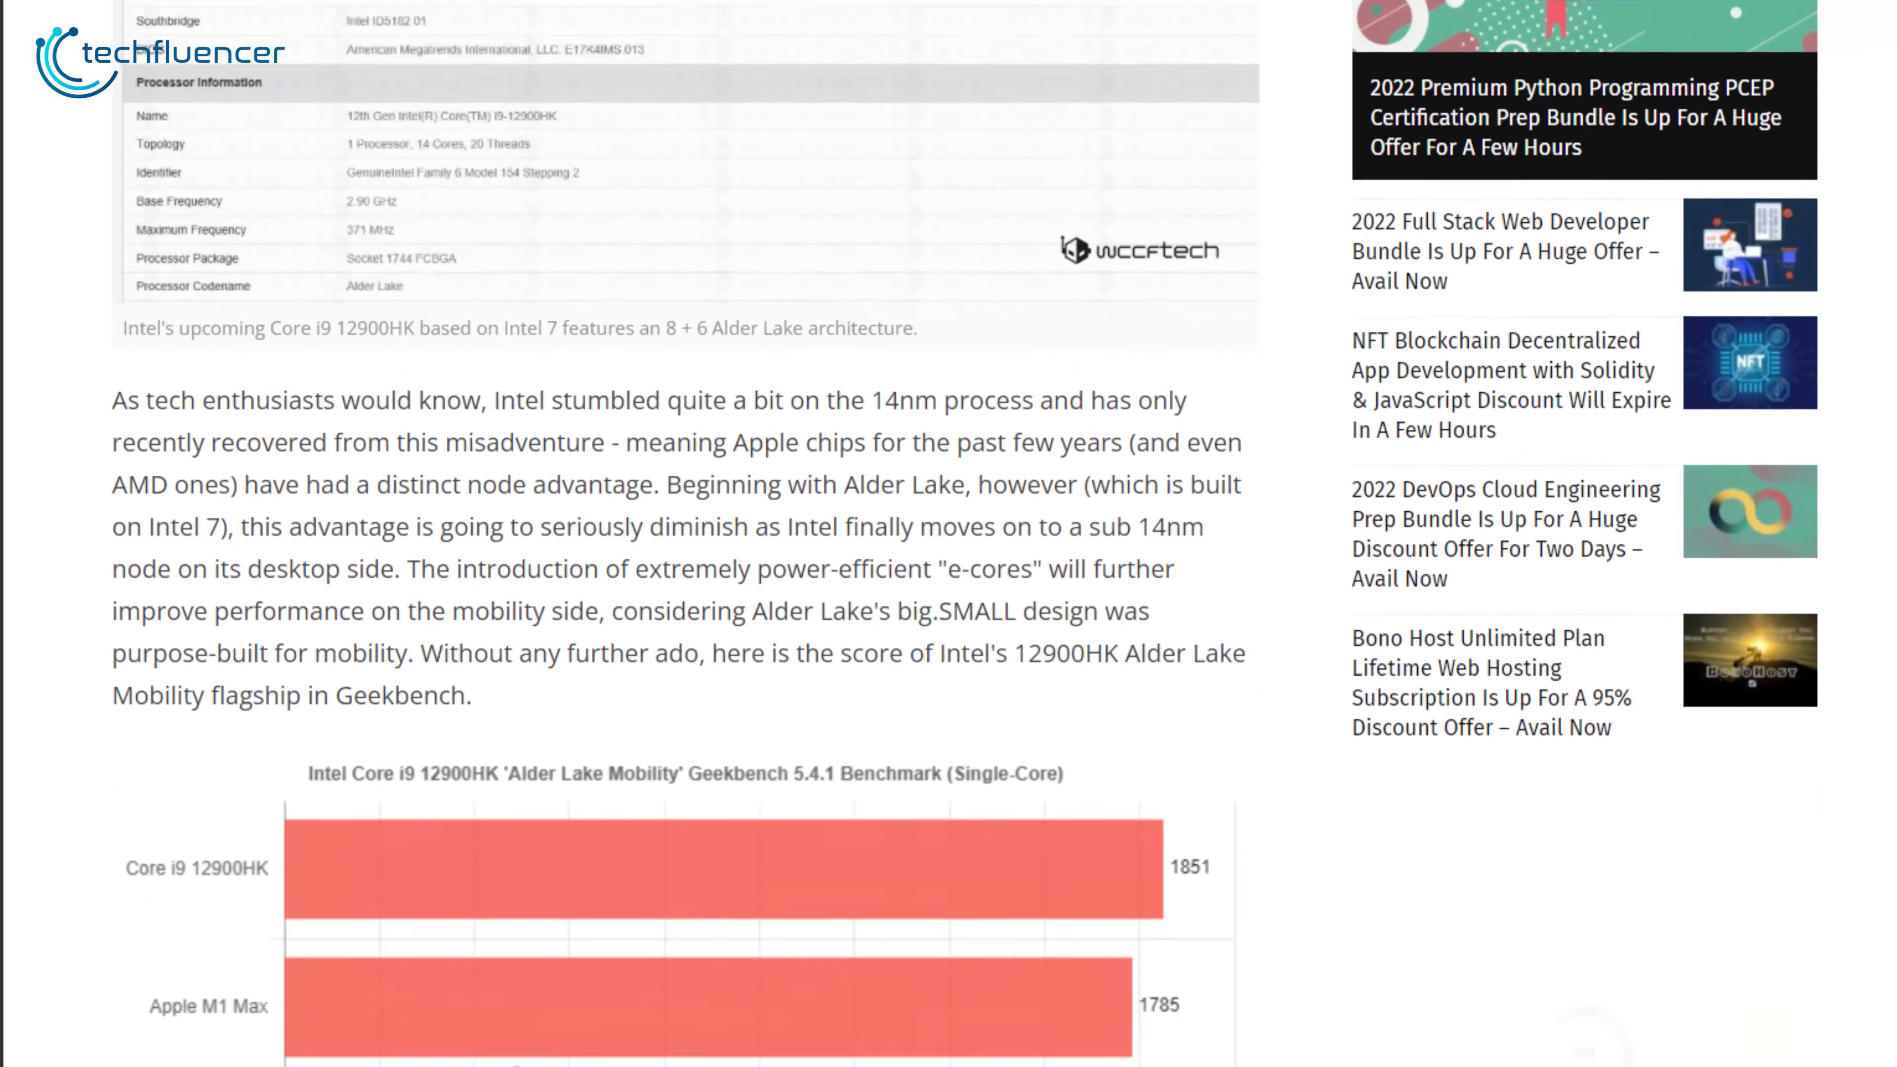
scroll("down", 3)
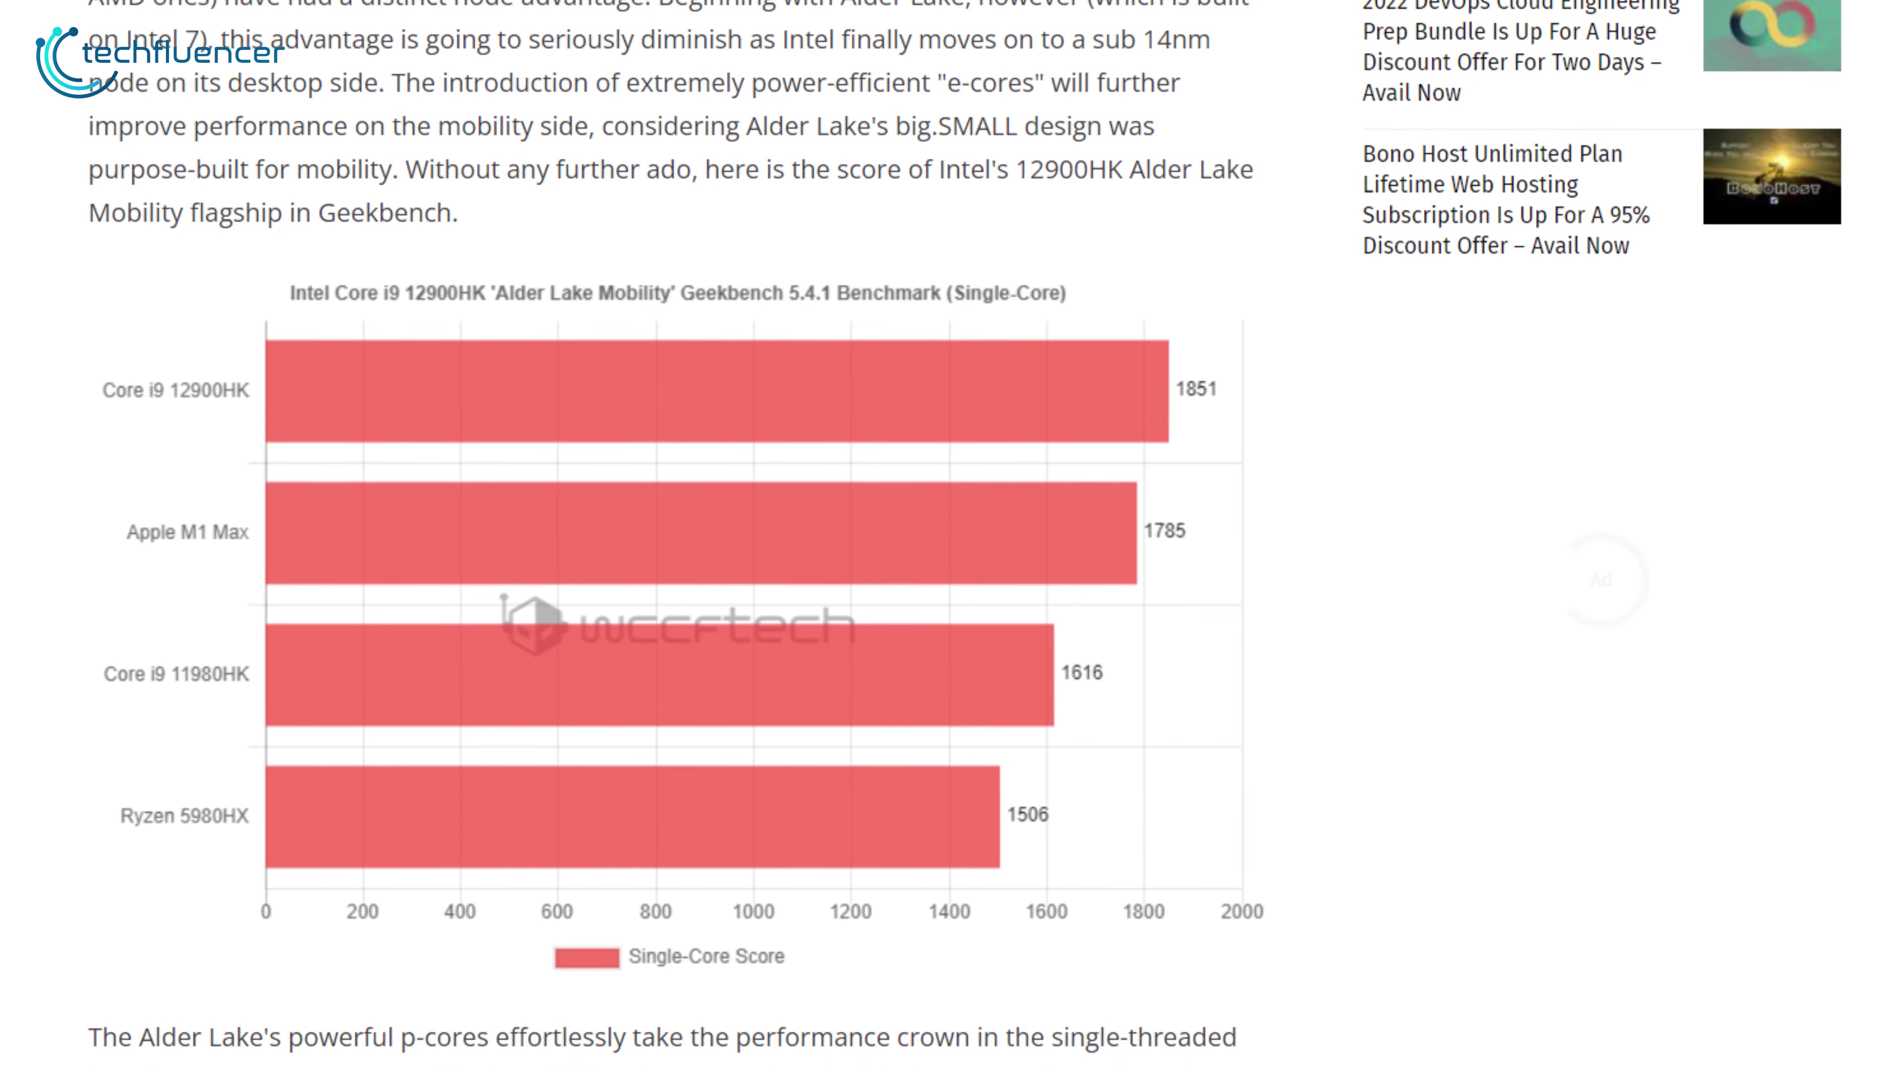
scroll("down", 3)
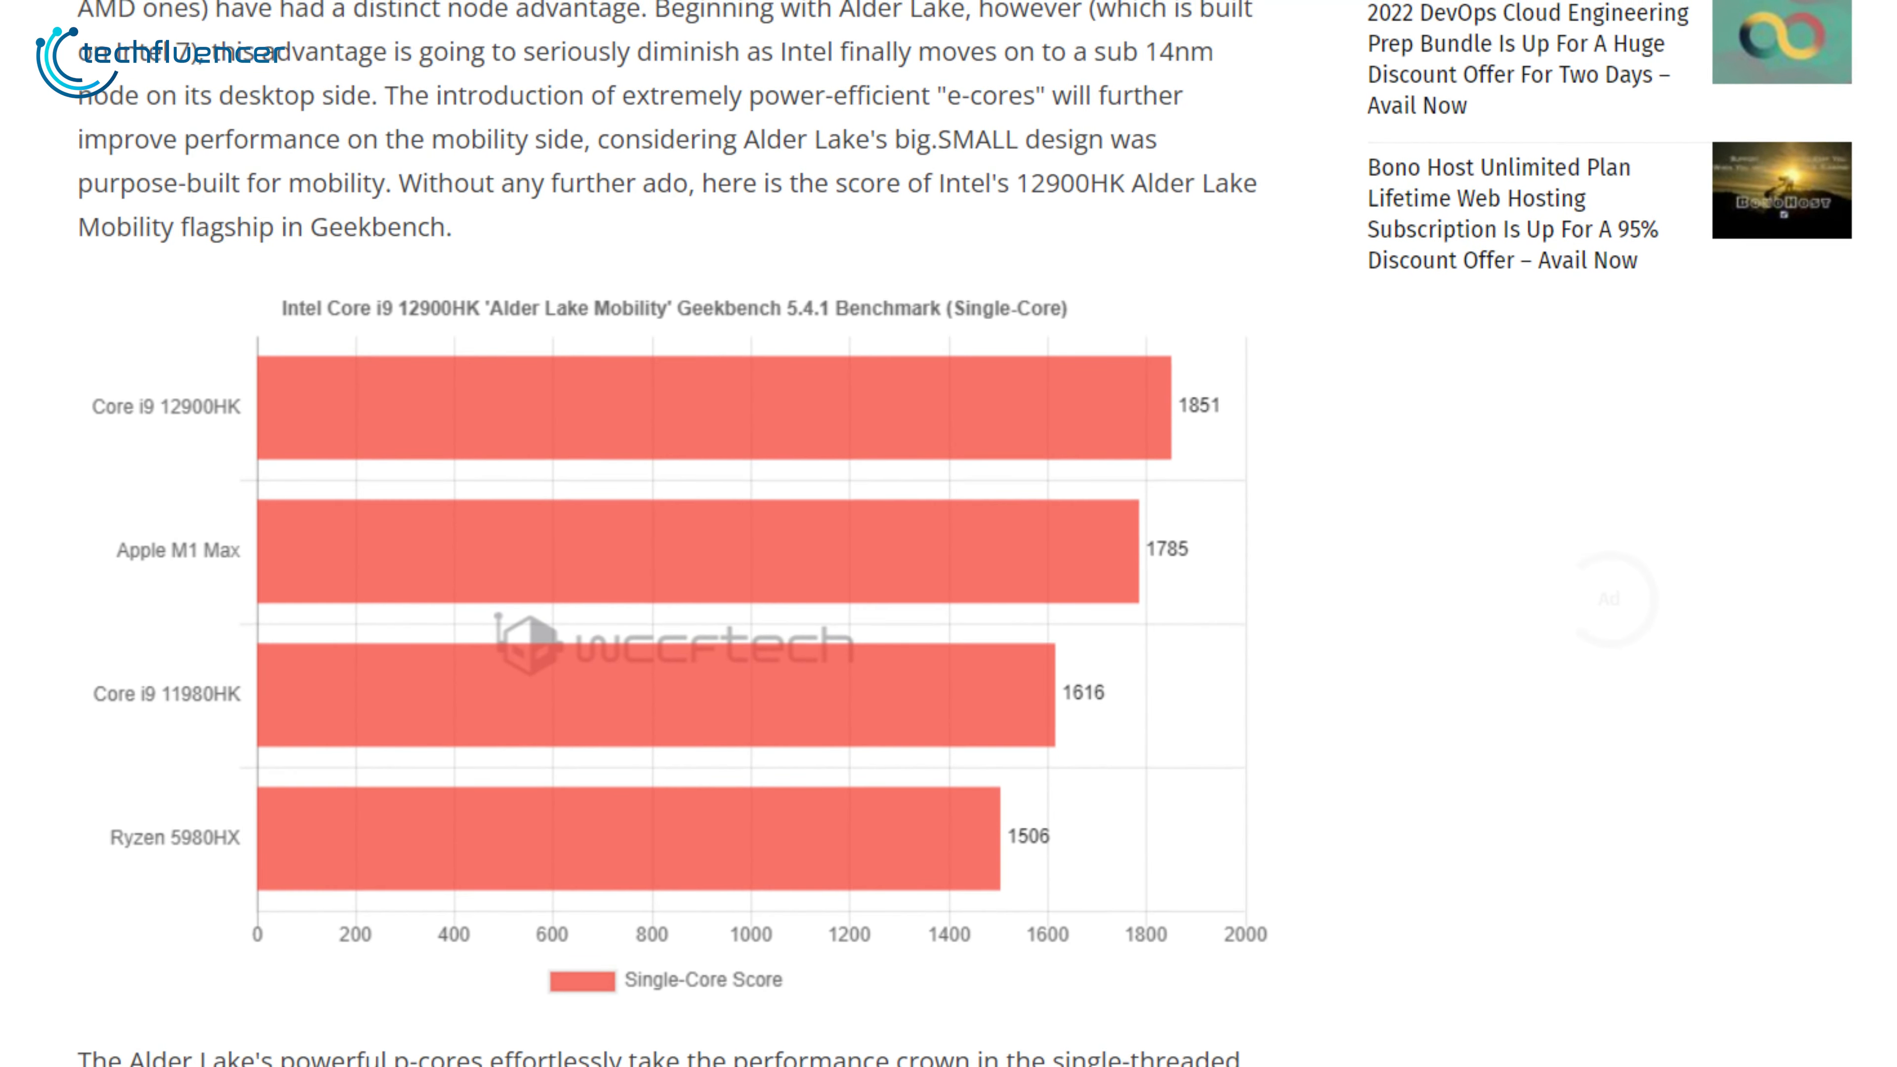